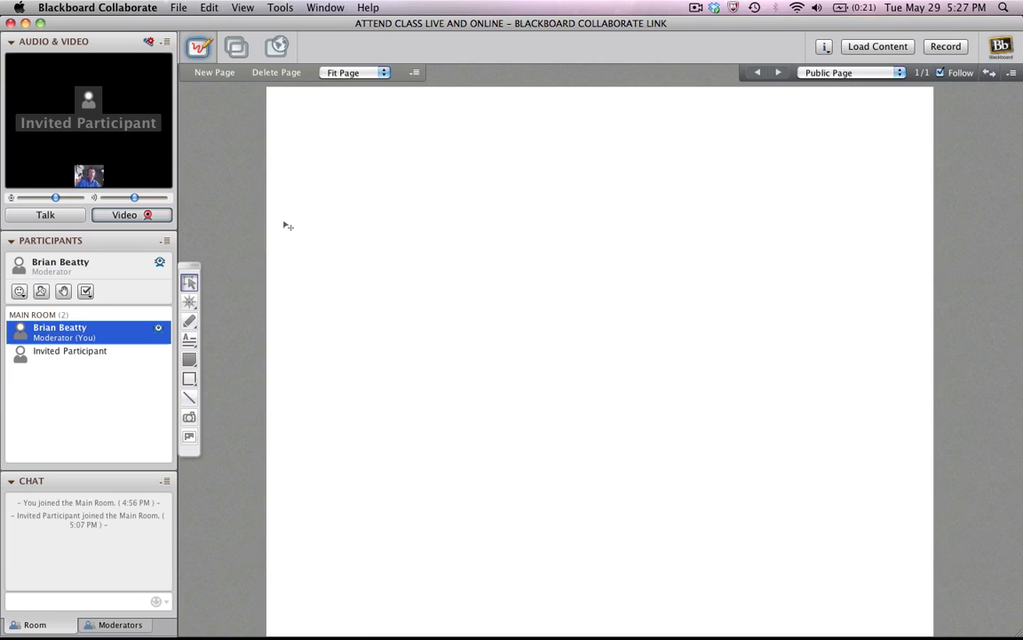
{"action": "mouse_move", "coordinate": [295, 220]}
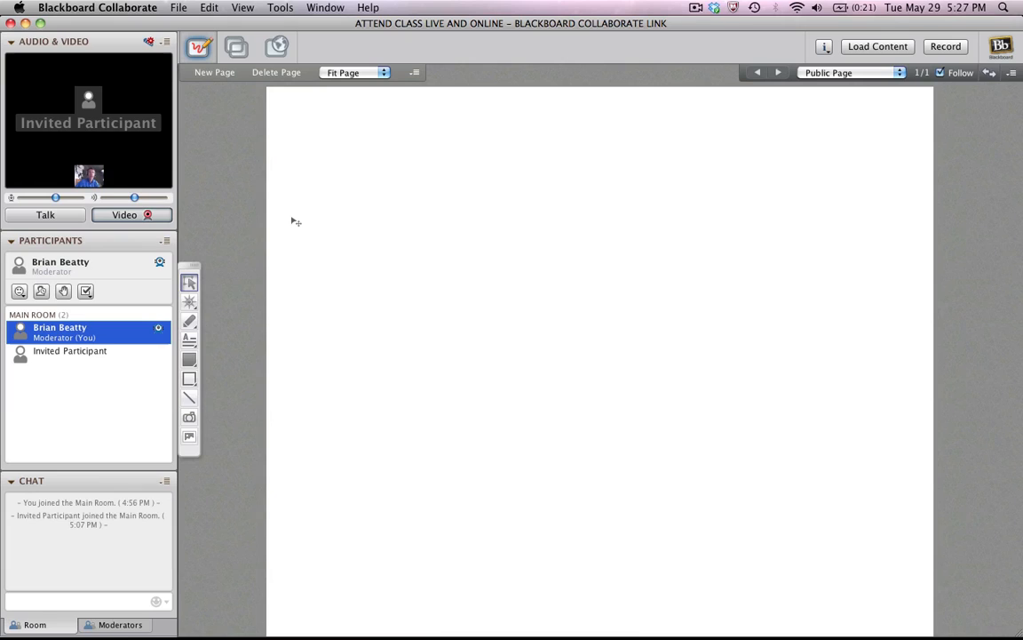
{"action": "mouse_move", "coordinate": [366, 201]}
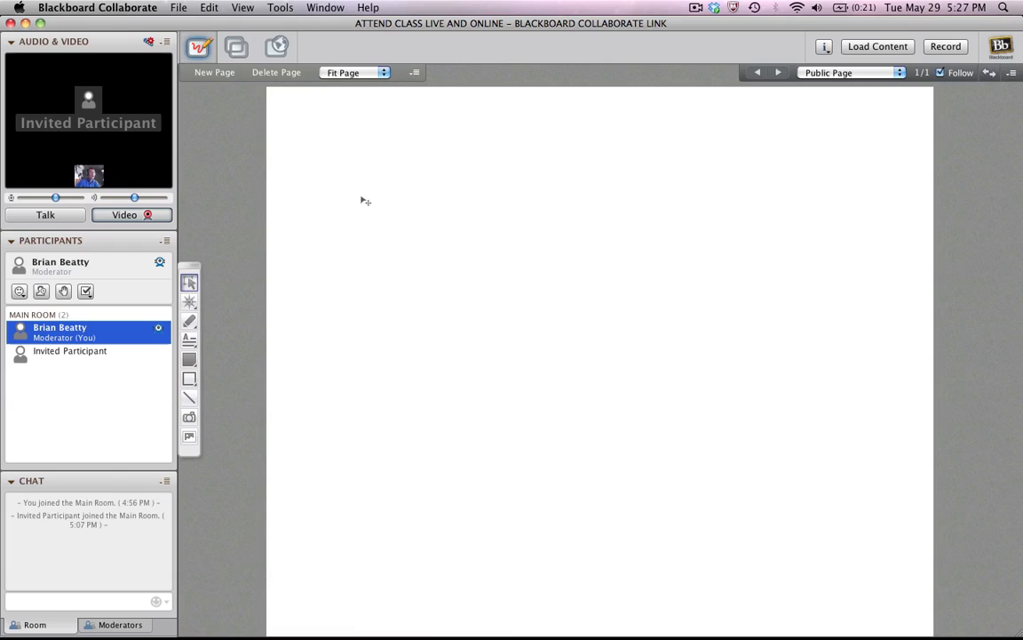
{"action": "mouse_move", "coordinate": [361, 185]}
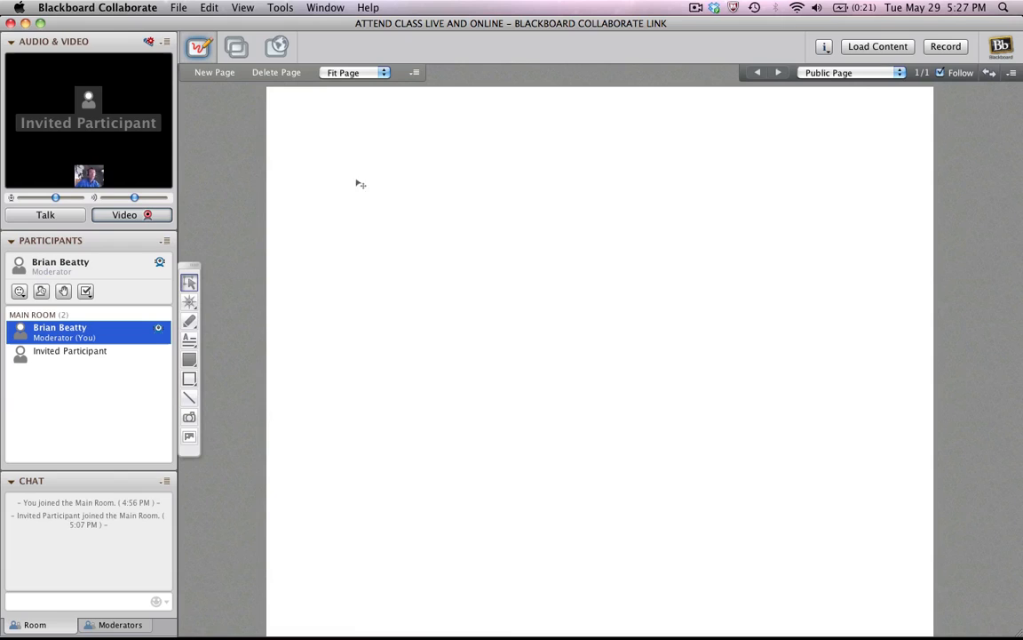
{"action": "mouse_move", "coordinate": [279, 12]}
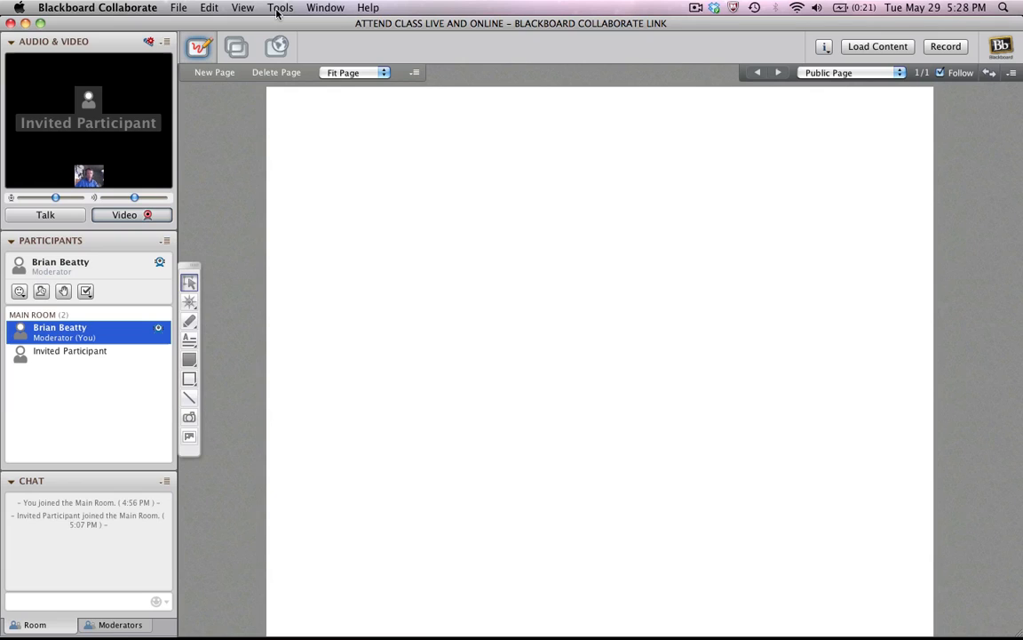
Show the Tools menu to reach the Video options
{"action": "left_click", "coordinate": [280, 7]}
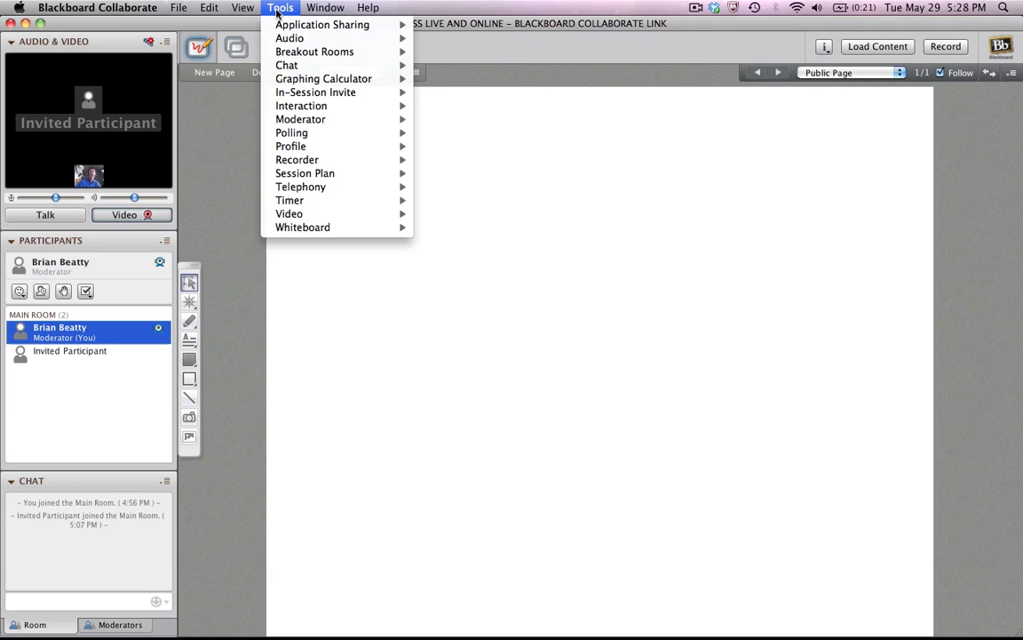
{"action": "mouse_move", "coordinate": [299, 160]}
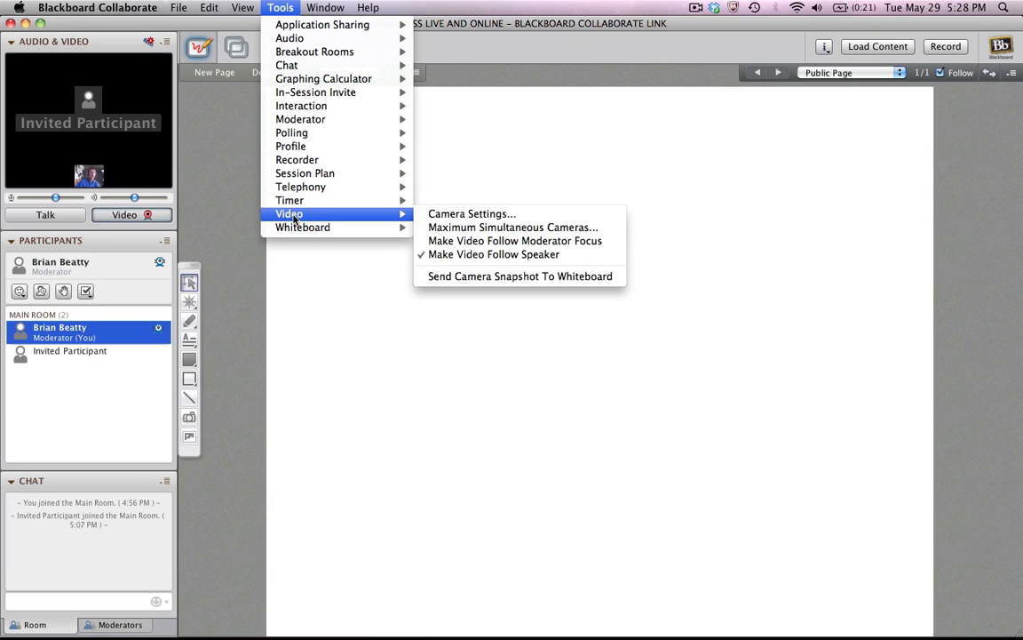
{"action": "mouse_move", "coordinate": [512, 227]}
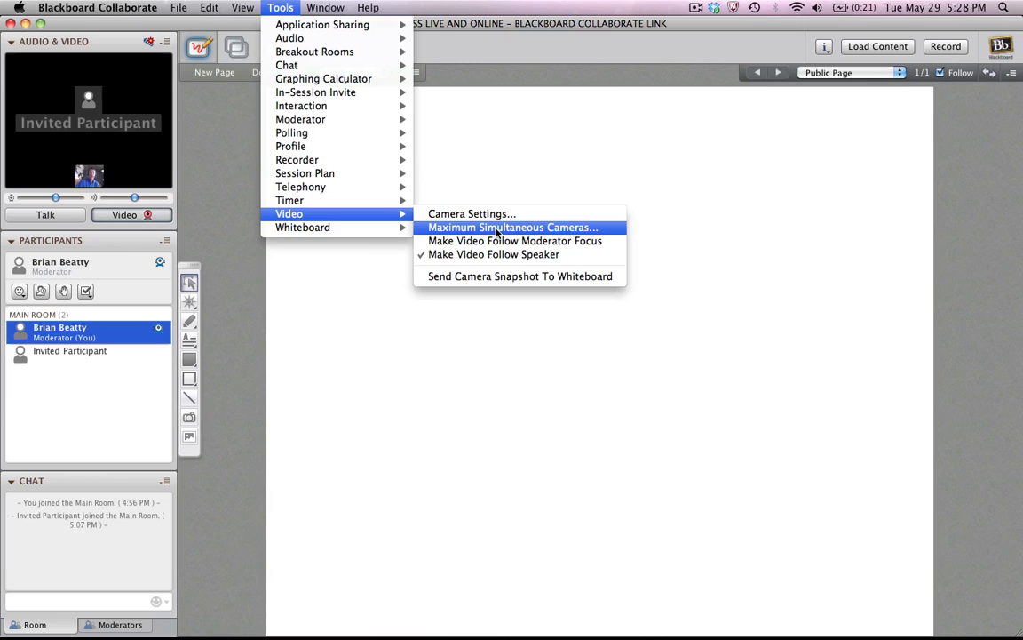
{"action": "mouse_move", "coordinate": [607, 233]}
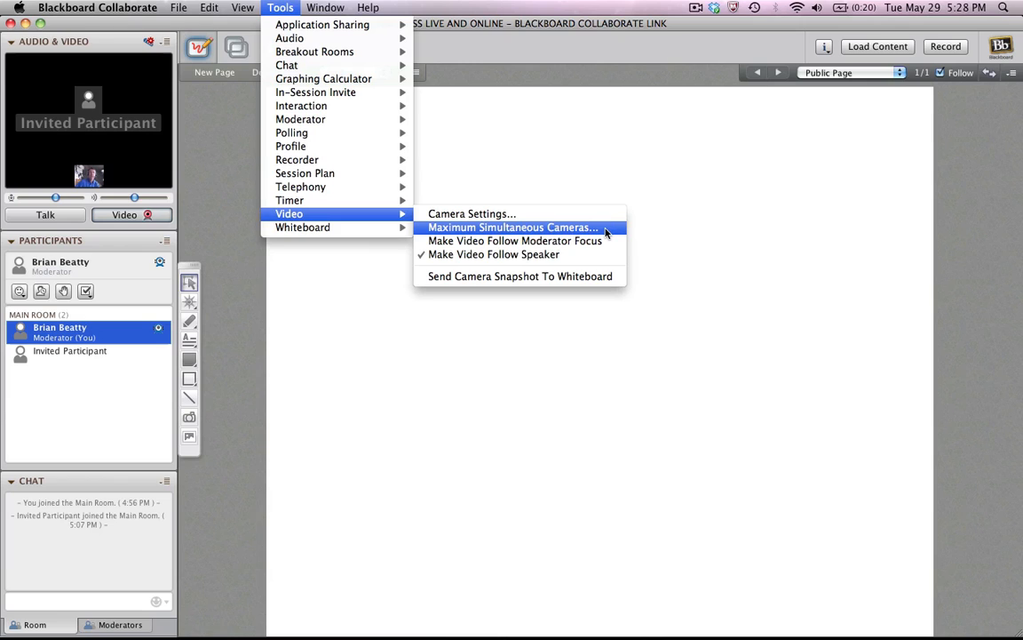
Set Maximum Simultaneous Cameras per room to 2 and confirm it
{"action": "left_click", "coordinate": [512, 227]}
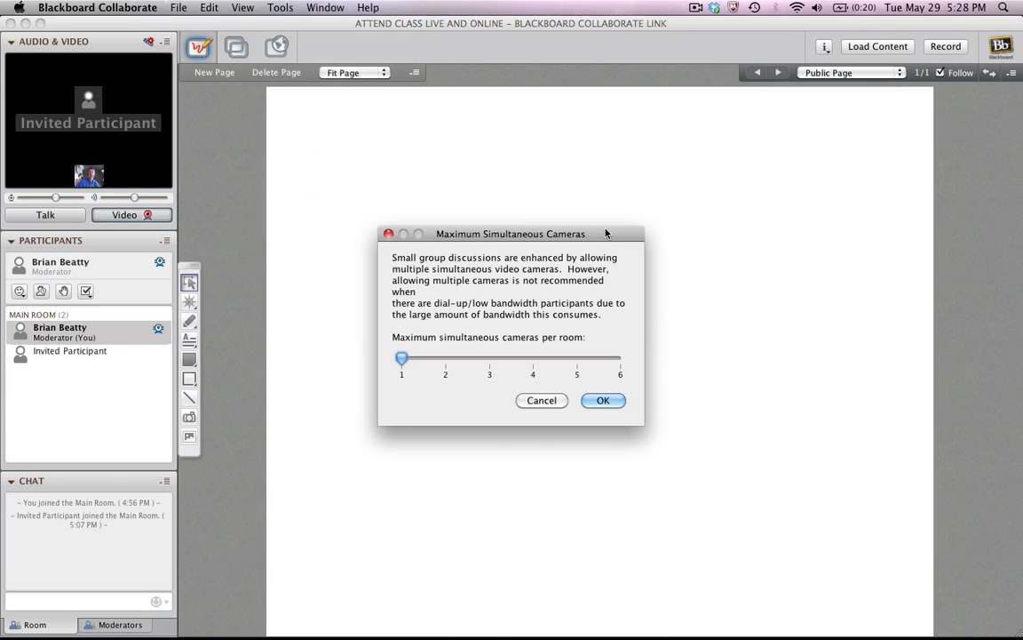
{"action": "left_click_drag", "start_coordinate": [401, 359], "coordinate": [578, 359]}
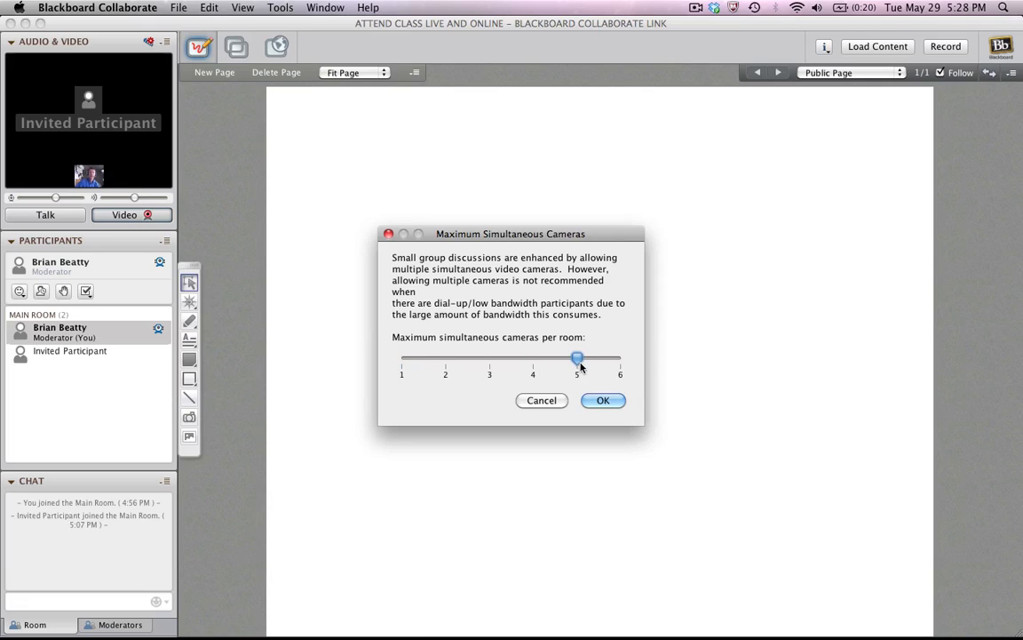
{"action": "left_click_drag", "start_coordinate": [577, 359], "coordinate": [620, 359]}
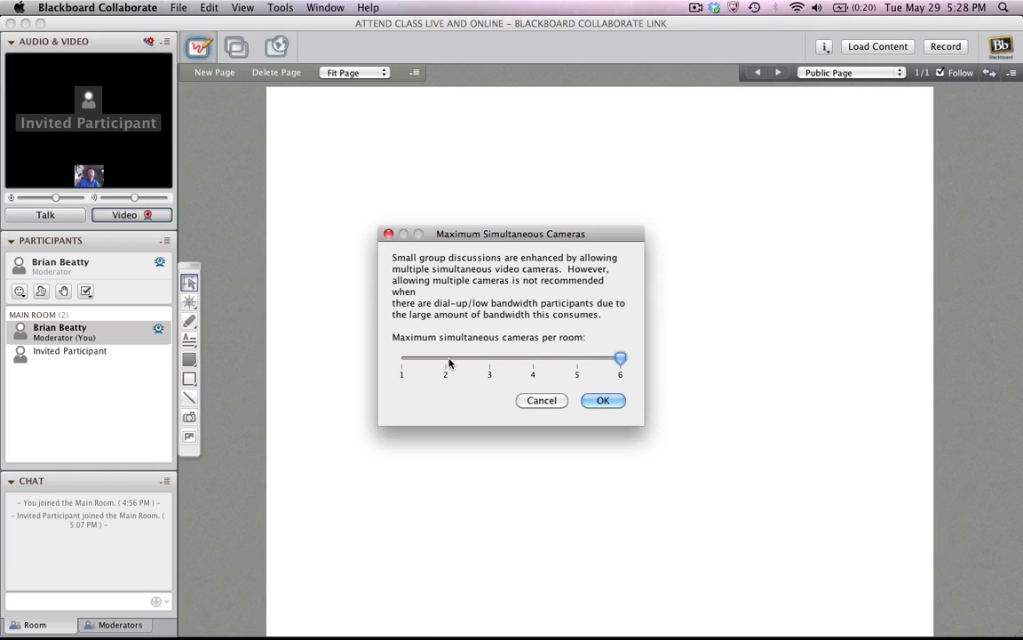
{"action": "left_click_drag", "start_coordinate": [621, 359], "coordinate": [444, 359]}
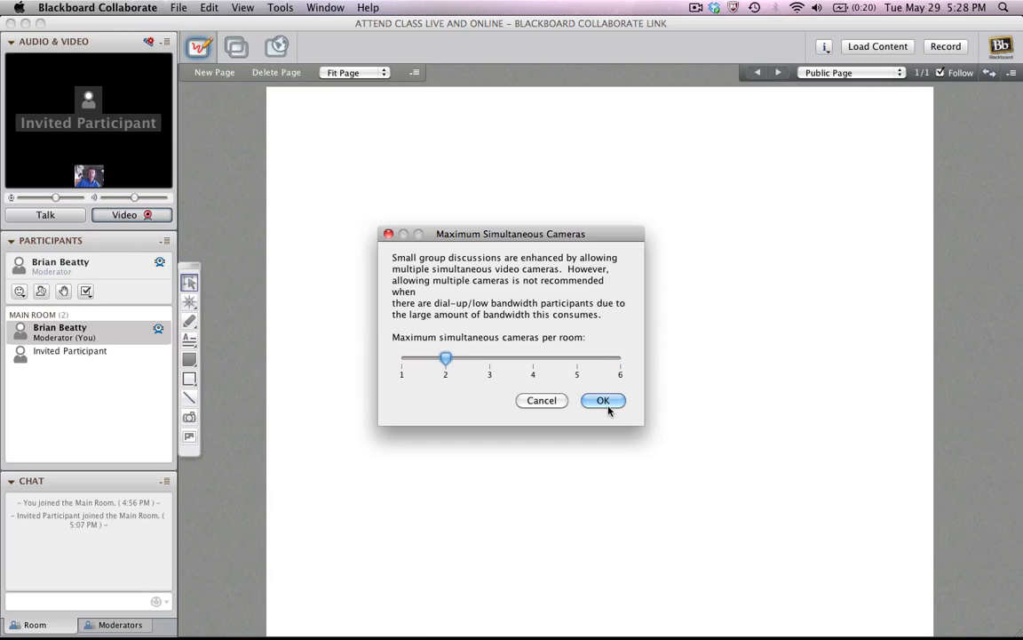
{"action": "left_click", "coordinate": [605, 400]}
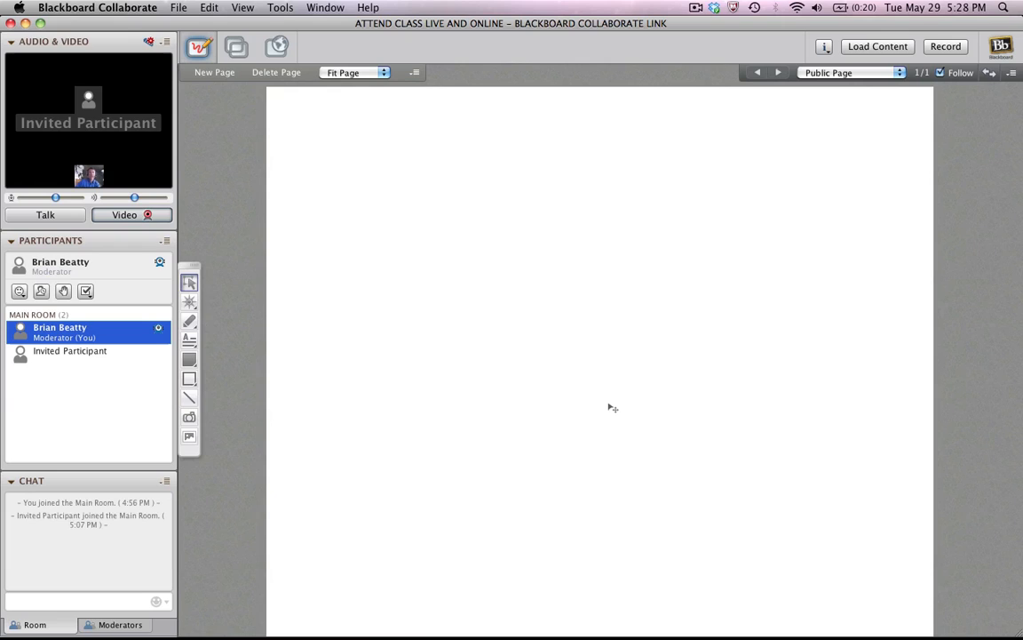
{"action": "mouse_move", "coordinate": [71, 178]}
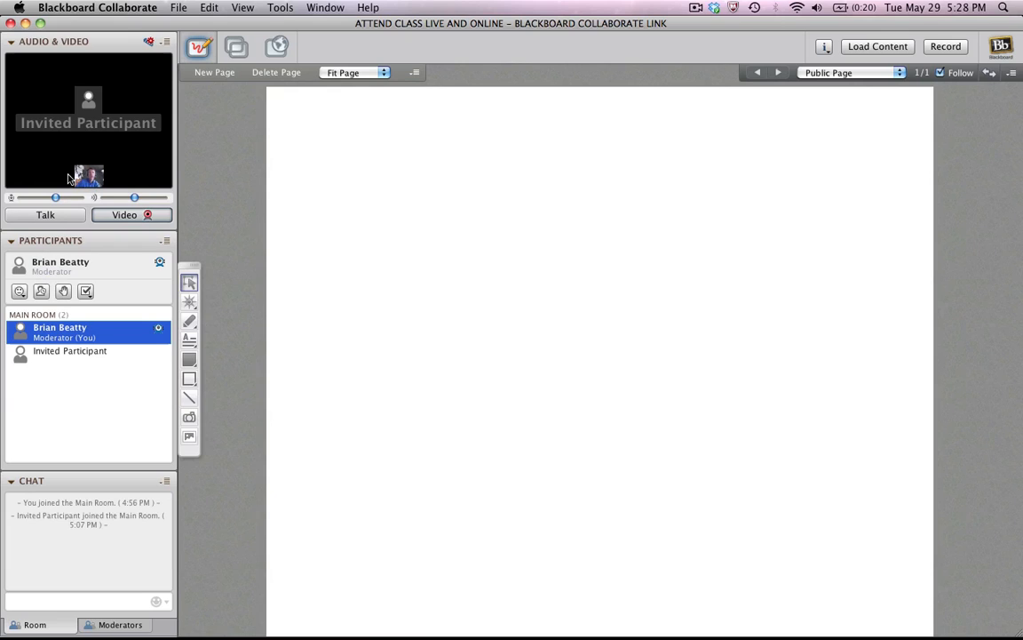
{"action": "mouse_move", "coordinate": [105, 183]}
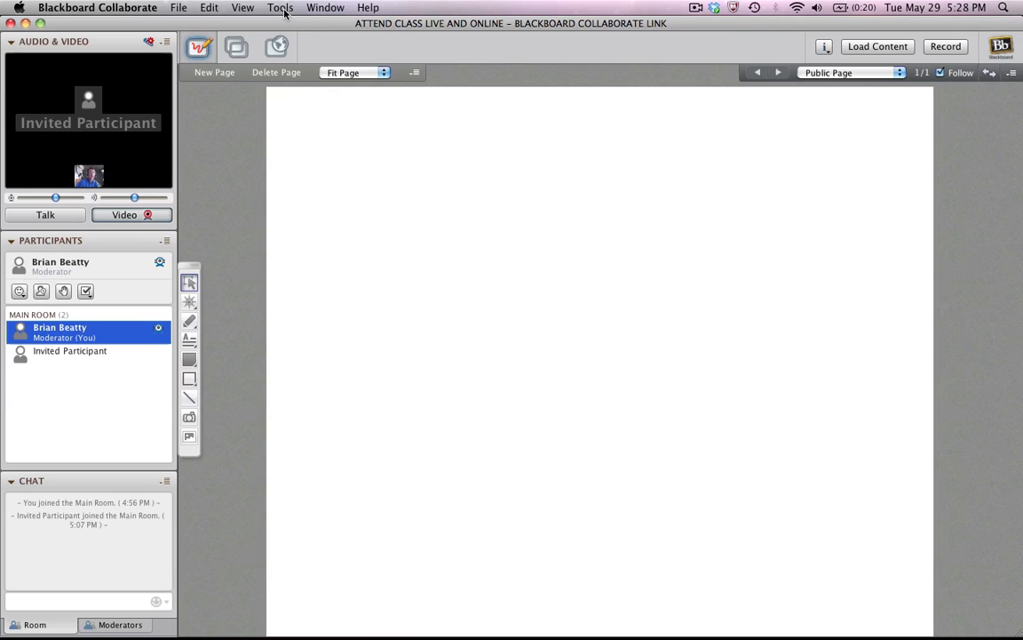
Show the Tools menu again to reach the Audio options
{"action": "left_click", "coordinate": [281, 7]}
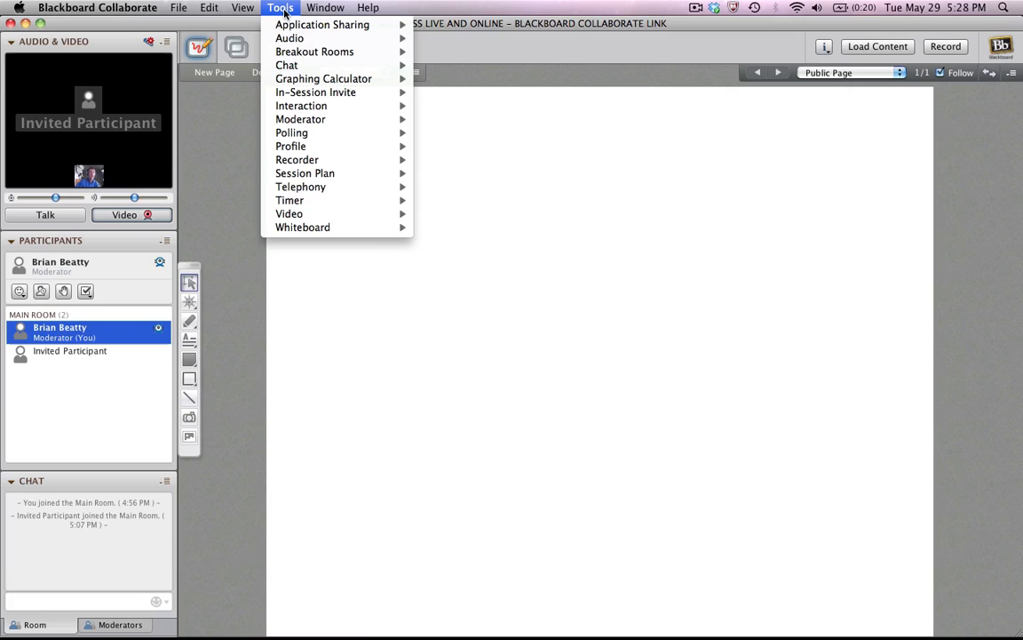
{"action": "mouse_move", "coordinate": [306, 174]}
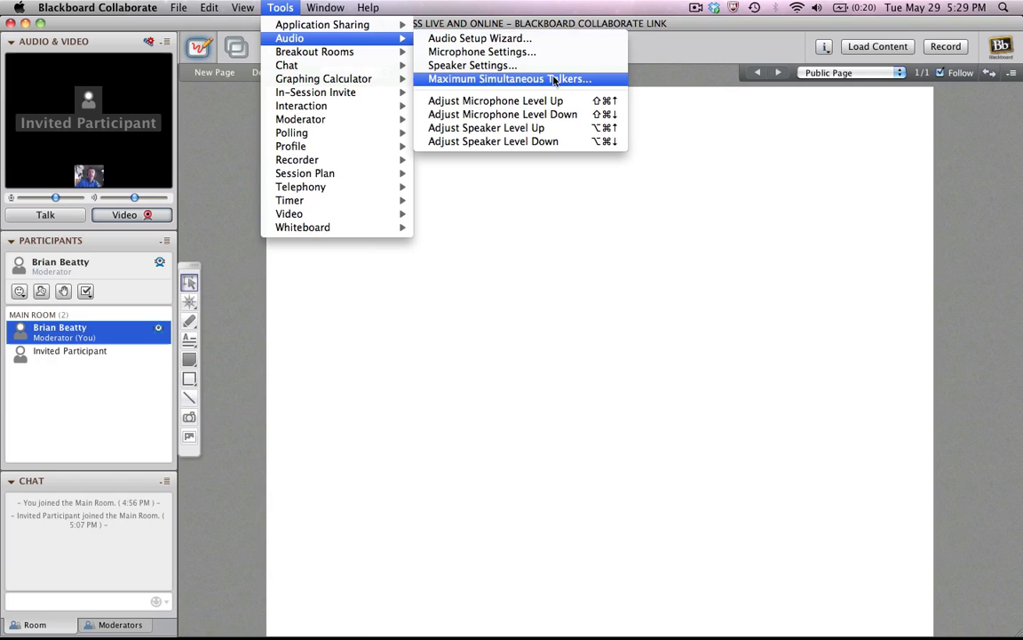
{"action": "mouse_move", "coordinate": [576, 80]}
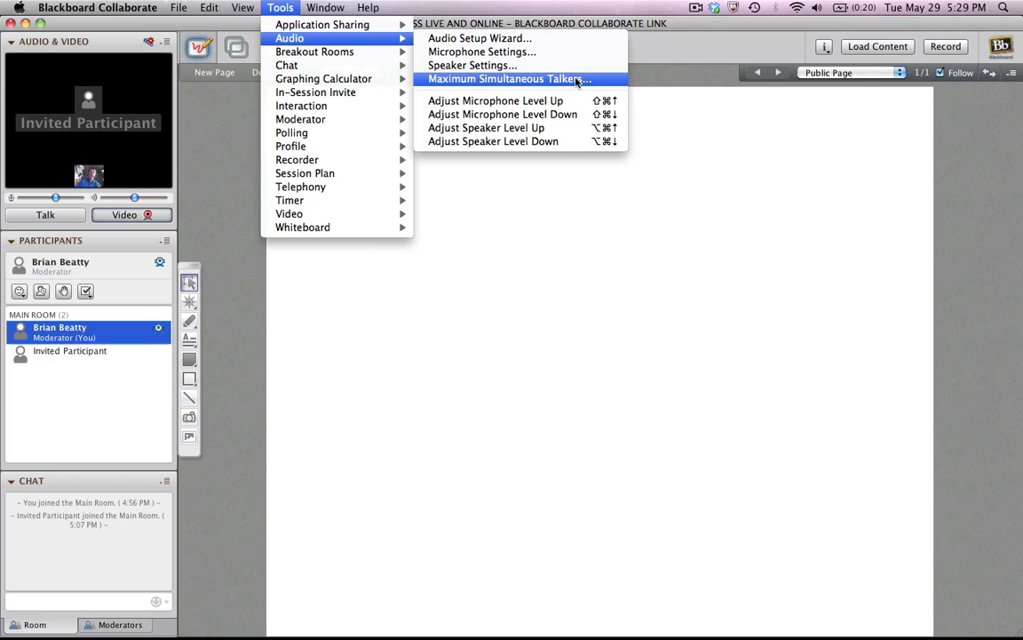
Set Maximum Simultaneous Talkers per room to 2, leaving it unconfirmed
{"action": "left_click", "coordinate": [505, 78]}
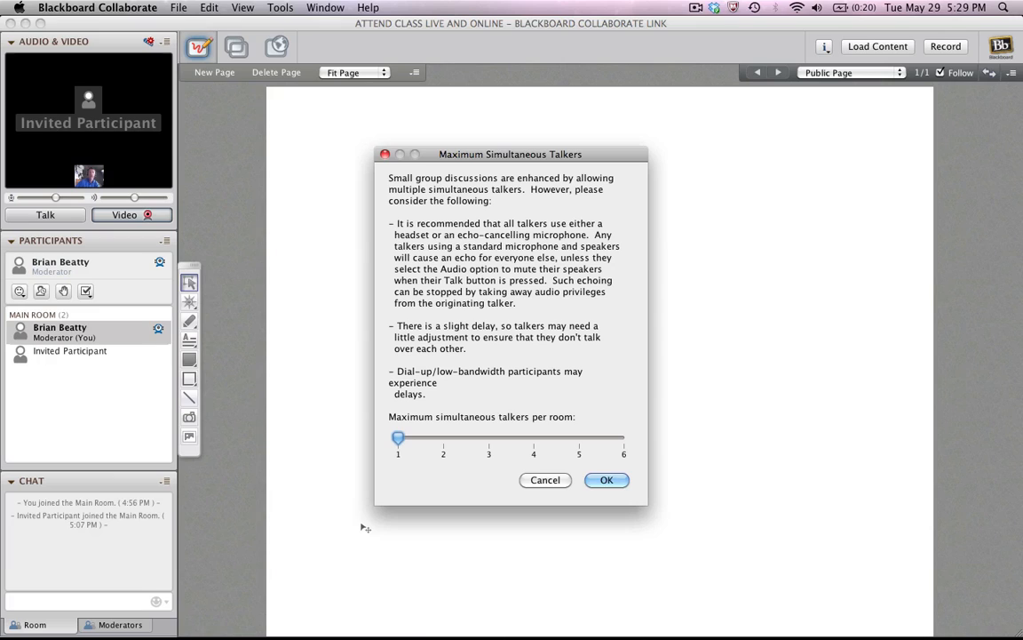
{"action": "left_click_drag", "start_coordinate": [398, 437], "coordinate": [624, 437]}
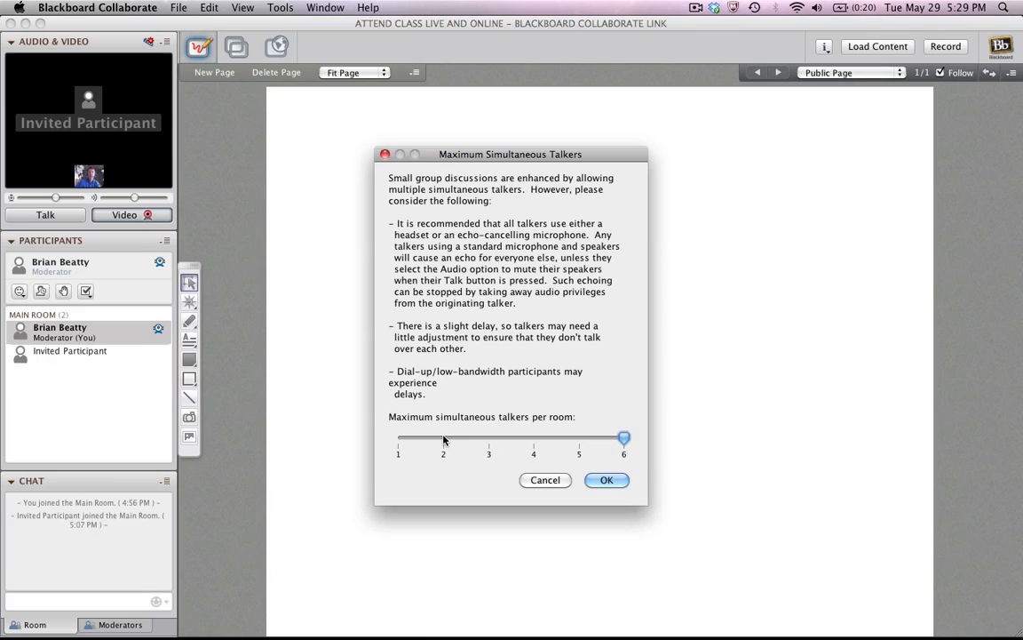
{"action": "left_click_drag", "start_coordinate": [625, 437], "coordinate": [443, 437]}
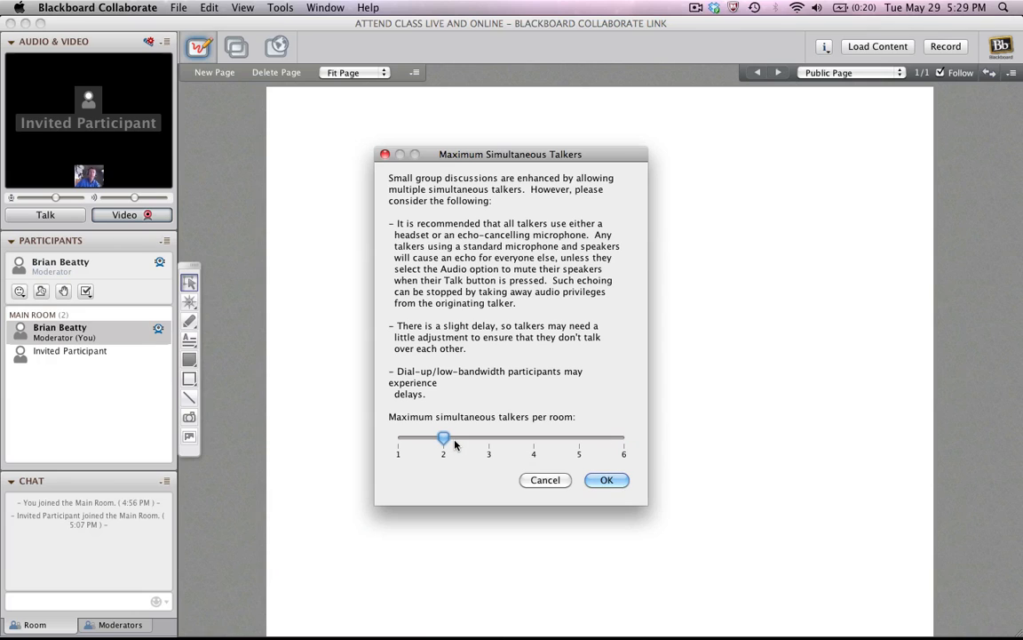